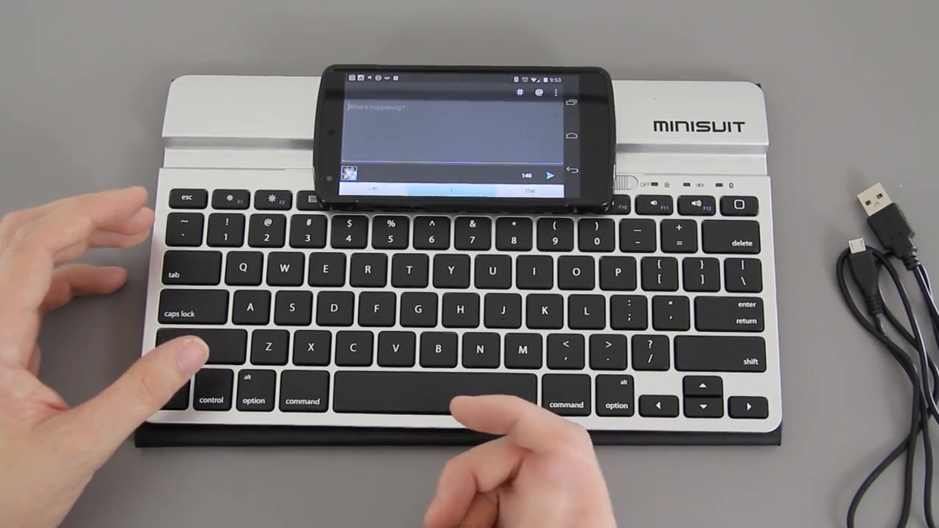
text(josh and the dog were going to the mall and we saw a cute little piggie that had a pinkccccccc)
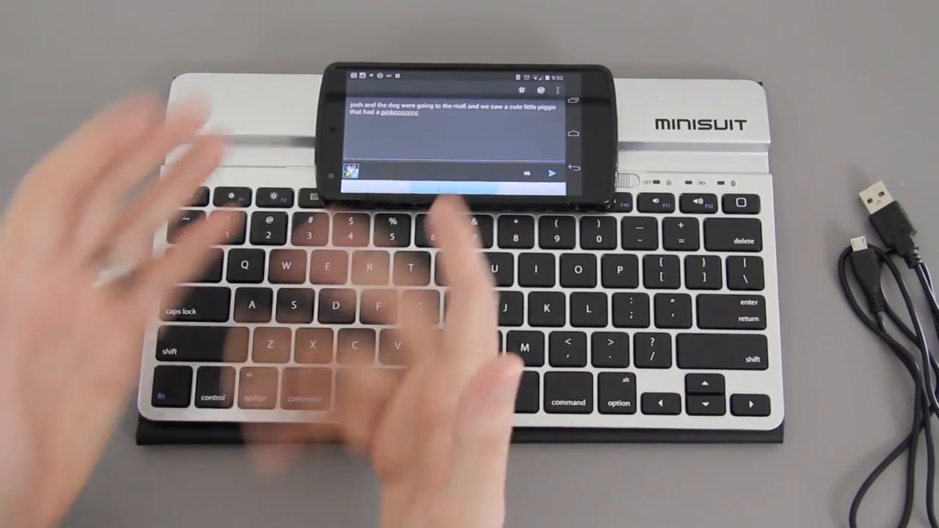